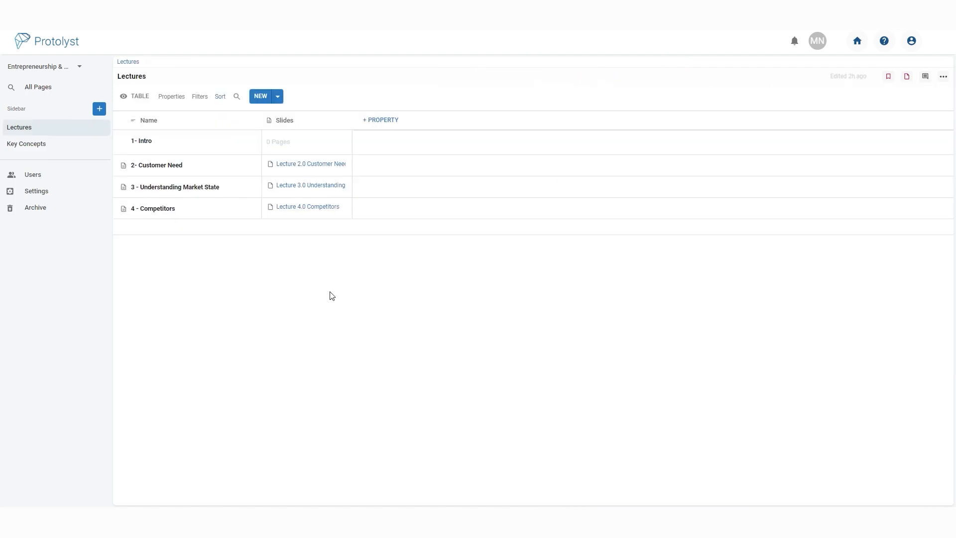
# Create the '4 - Competitors' lecture row linked to the Lecture 4.0 Competitors slides and open it
pyautogui.click(380, 119)
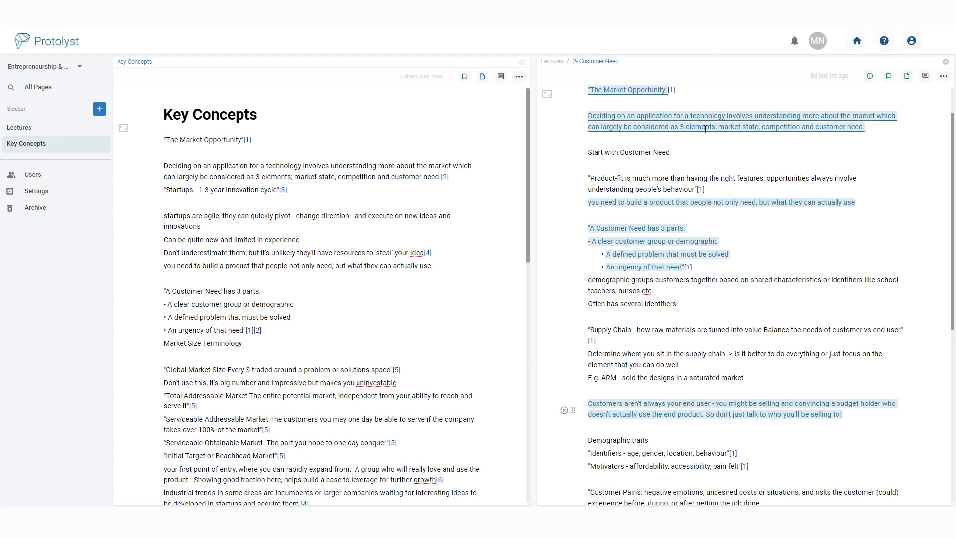
pyautogui.click(19, 127)
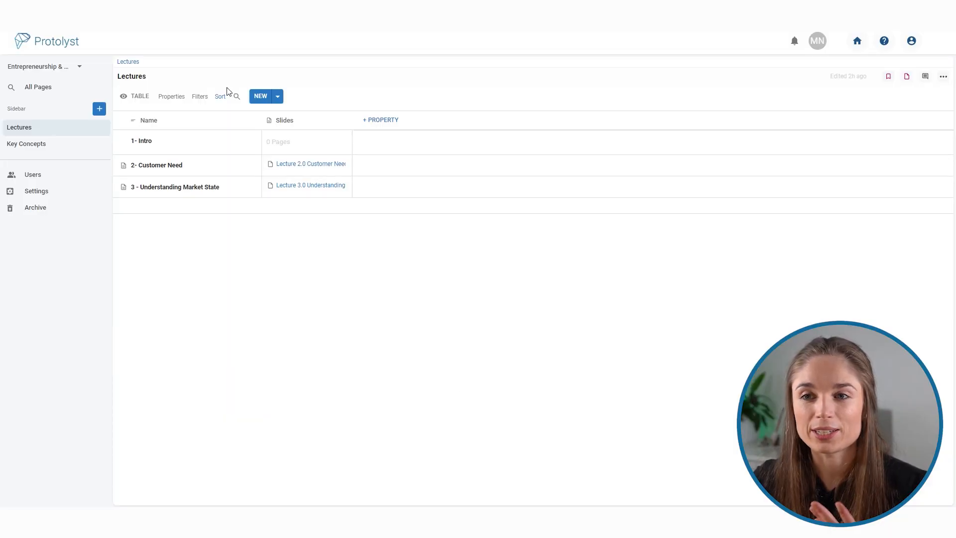
pyautogui.moveTo(202, 250)
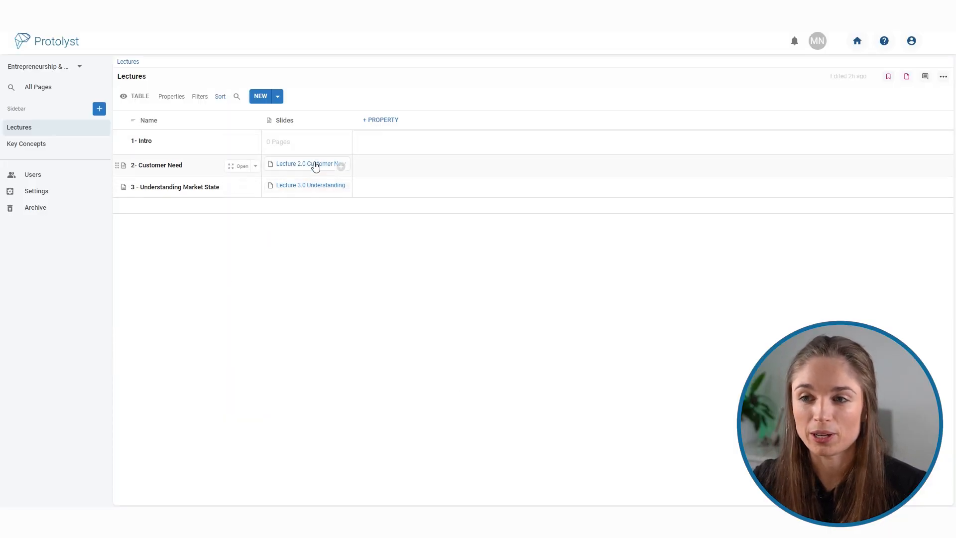
pyautogui.moveTo(315, 195)
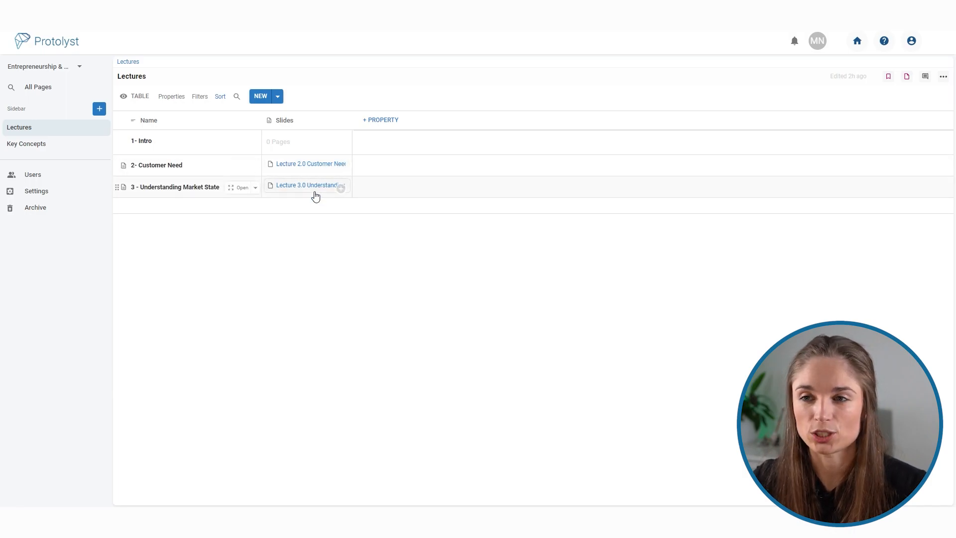
pyautogui.moveTo(376, 339)
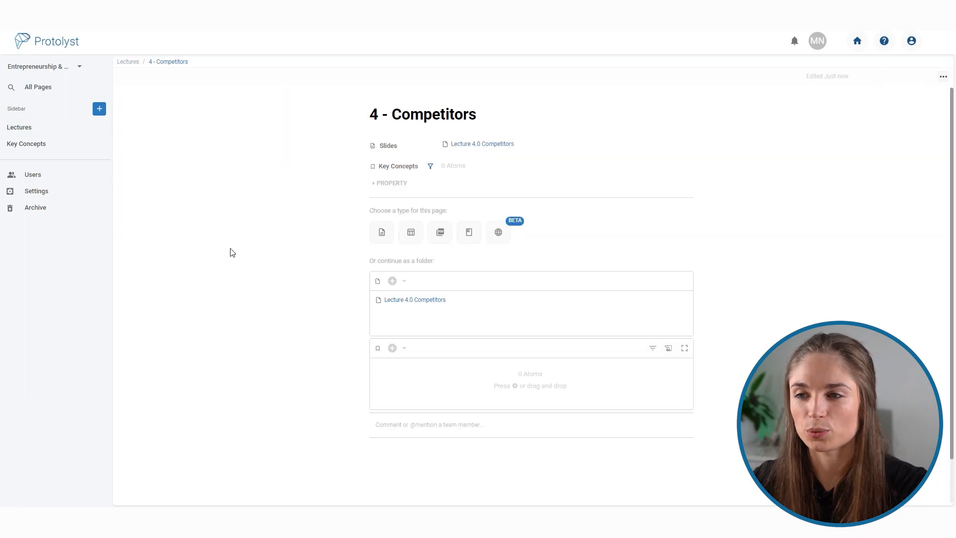
# Make the Competitors page a text document with the Lecture 4.0 Competitors slides open beside it
pyautogui.click(381, 232)
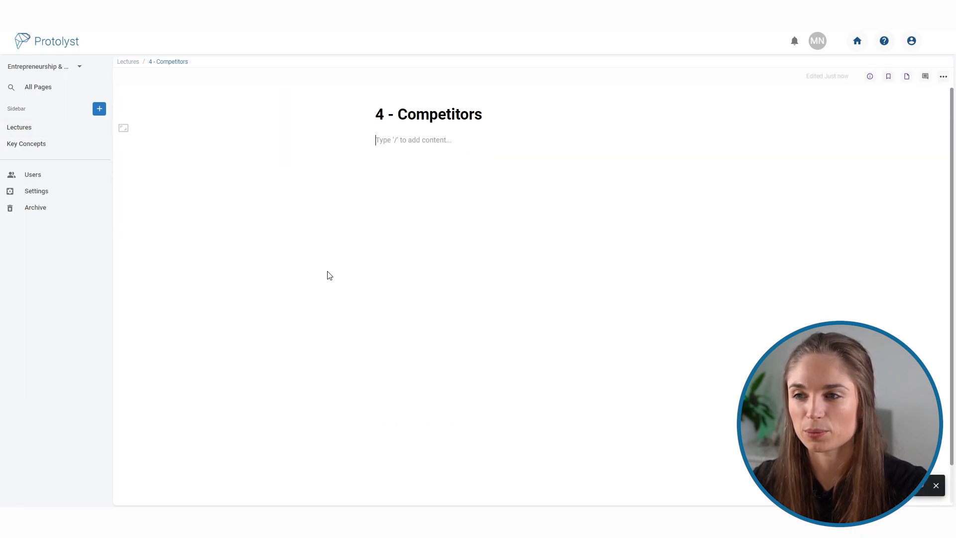
pyautogui.moveTo(427, 191)
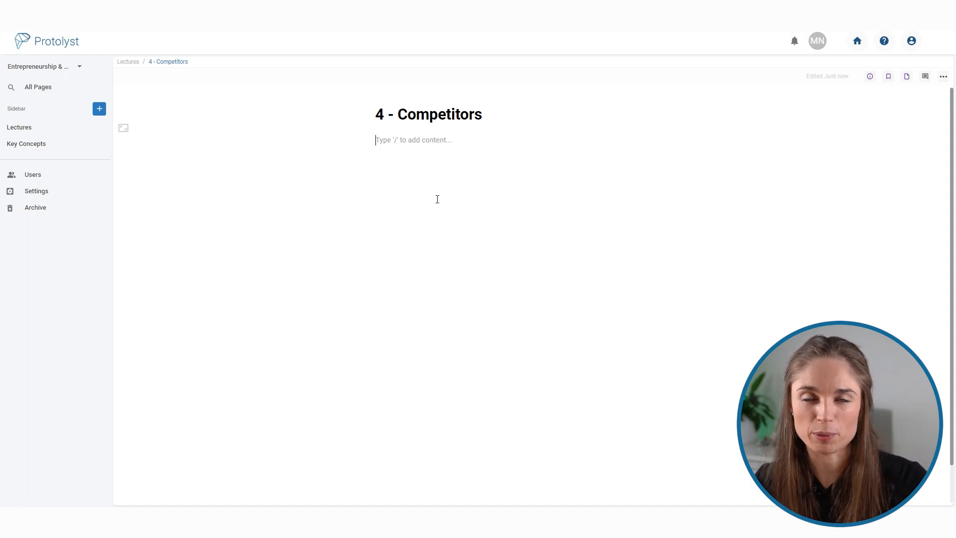
pyautogui.click(907, 77)
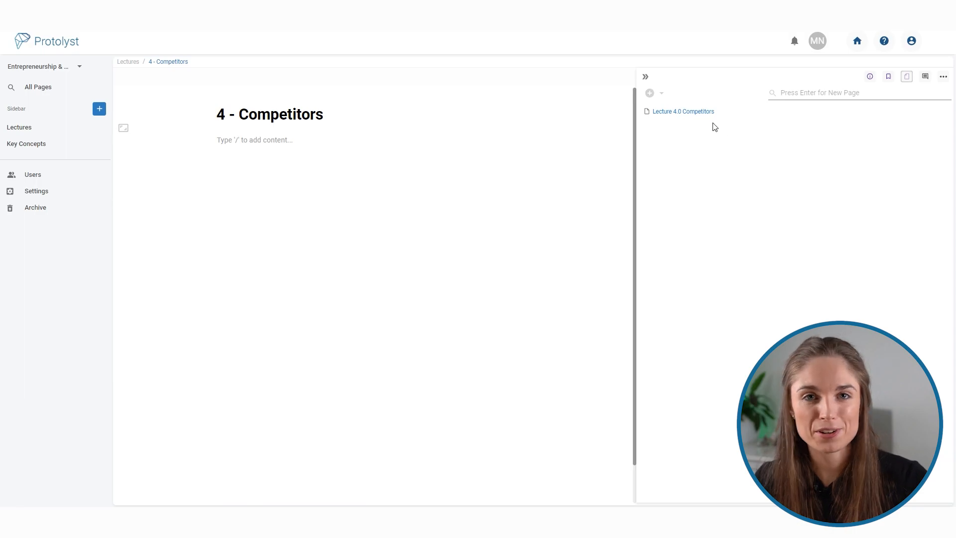
pyautogui.click(683, 111)
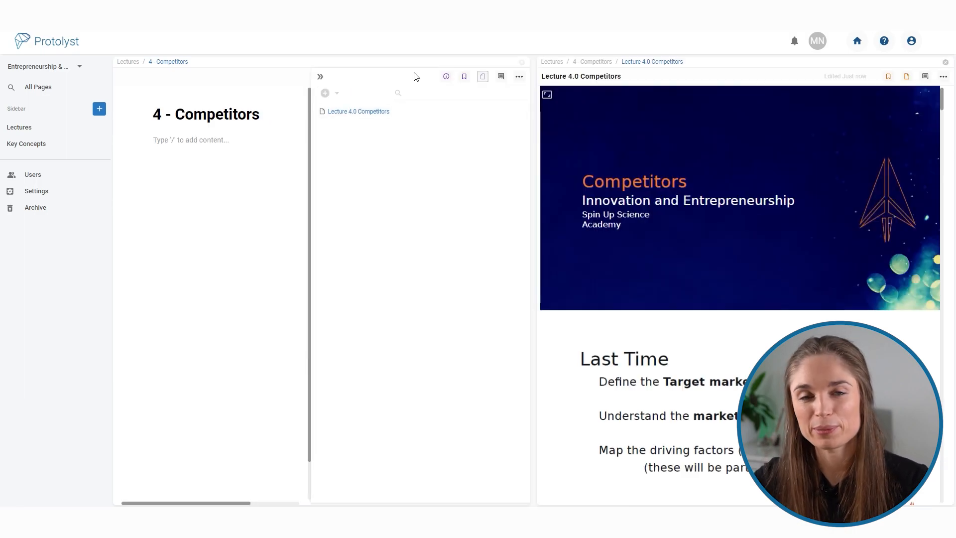
pyautogui.click(320, 77)
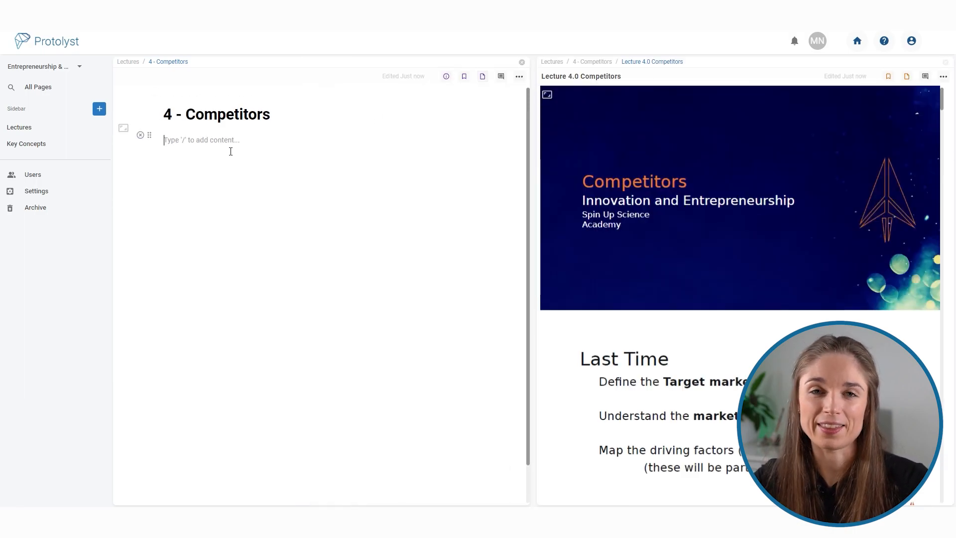
# Scroll the slides to Types of Competitor and capture the 'Startups - 1-3 year innovation cycle' line with a citation
pyautogui.scroll(-3)
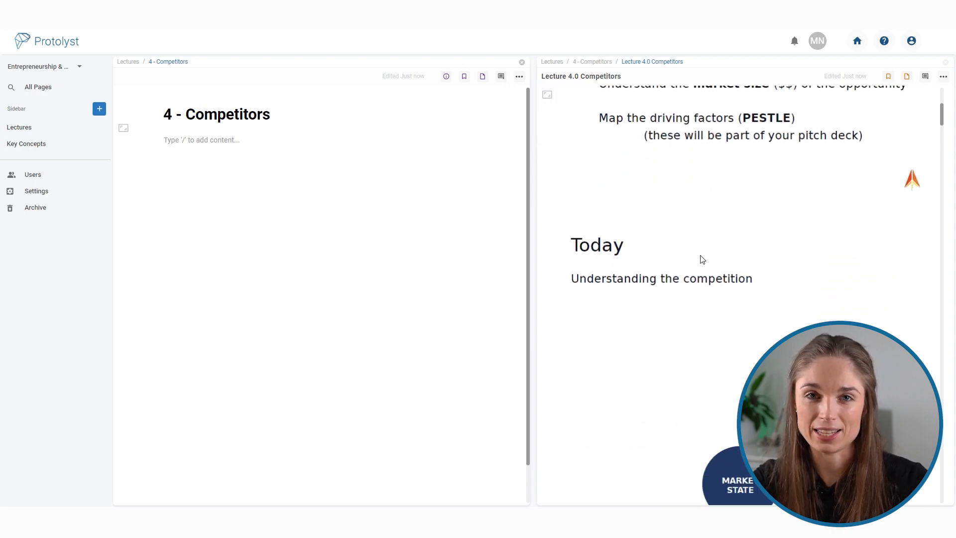
pyautogui.scroll(-3)
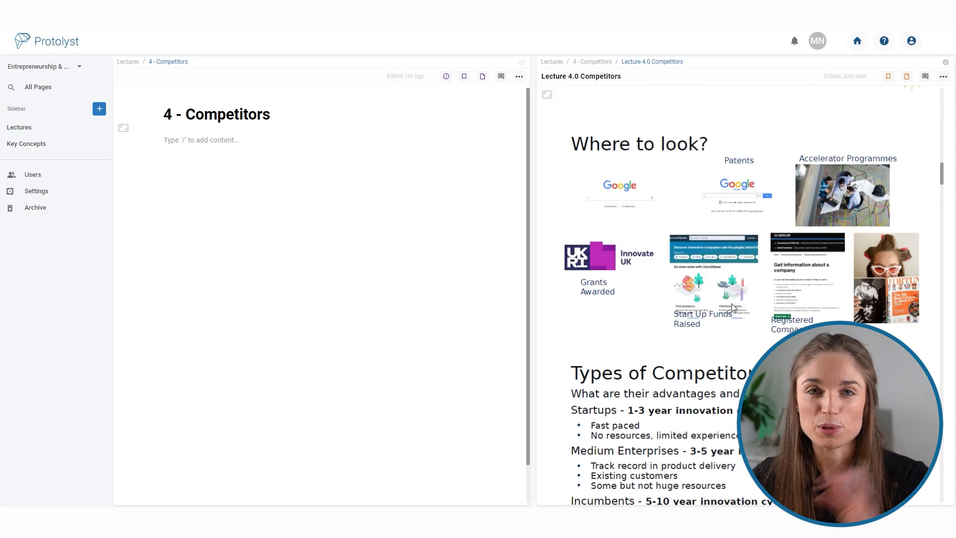
pyautogui.scroll(-3)
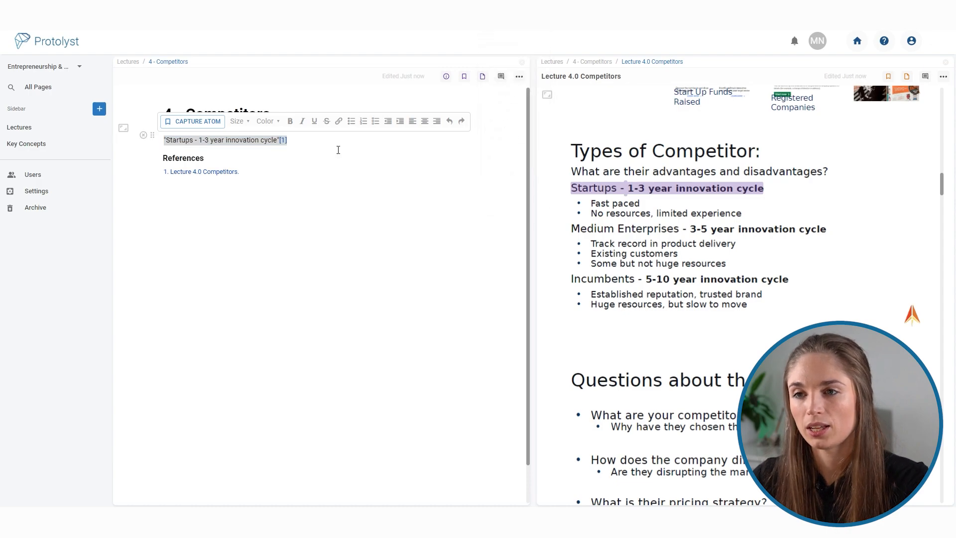
# Write notes under the Startups quote and capture cited Medium Enterprises and Incumbents lines with notes
pyautogui.click(337, 147)
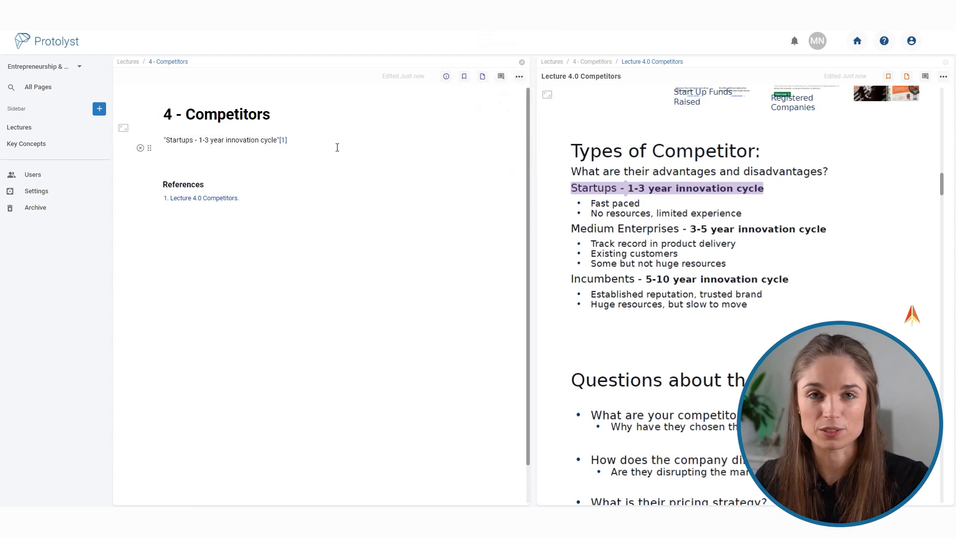
pyautogui.write('satrtu')
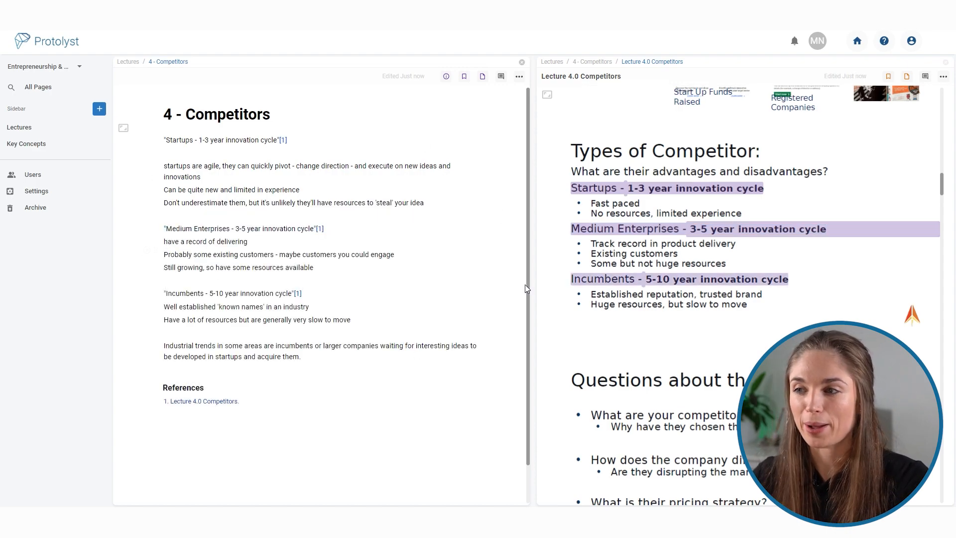
pyautogui.click(164, 333)
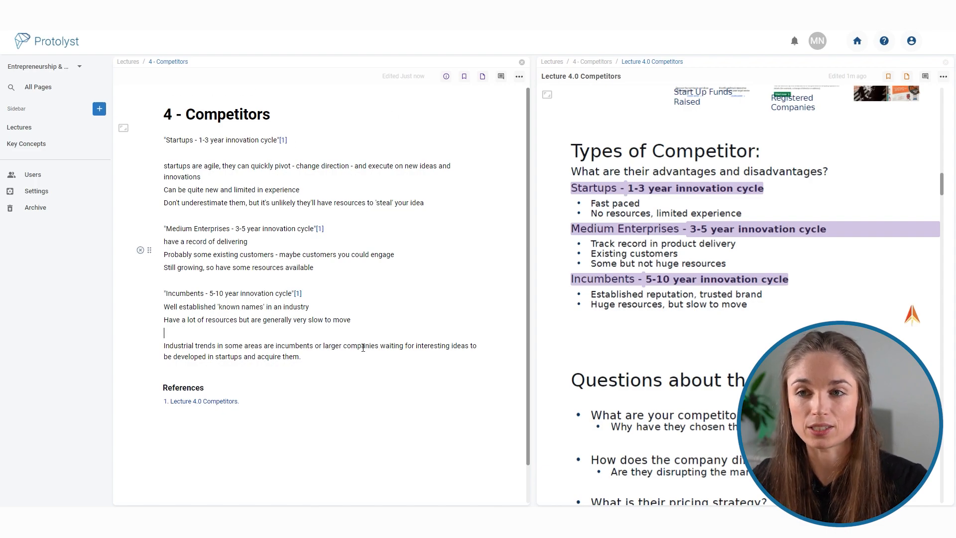
pyautogui.moveTo(681, 213)
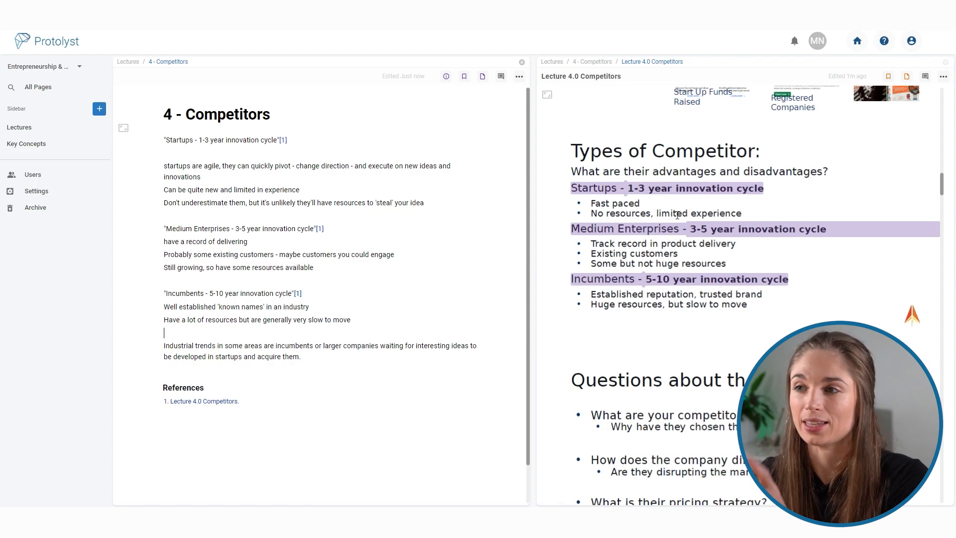
# Scroll the slides to the competition and positioning-analysis questions for quoting
pyautogui.scroll(-3)
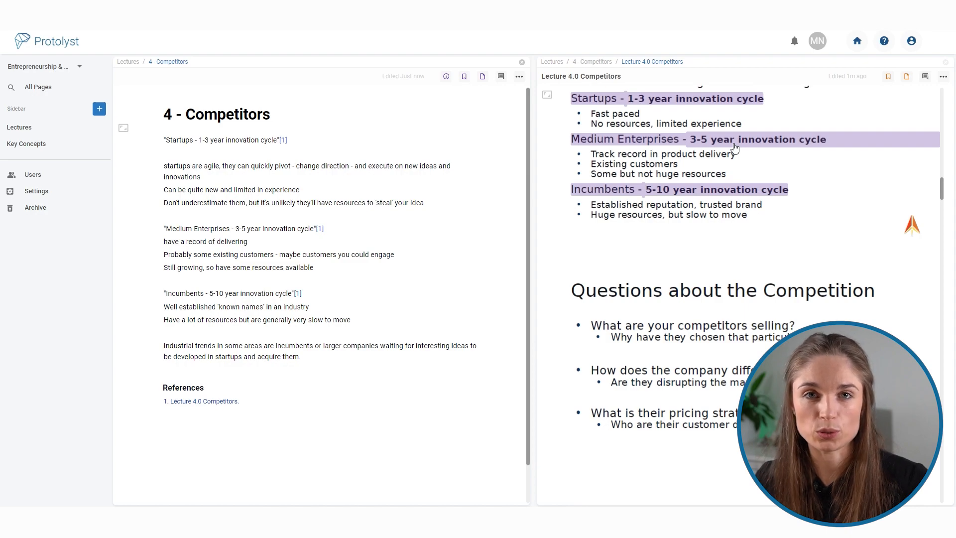
pyautogui.scroll(-3)
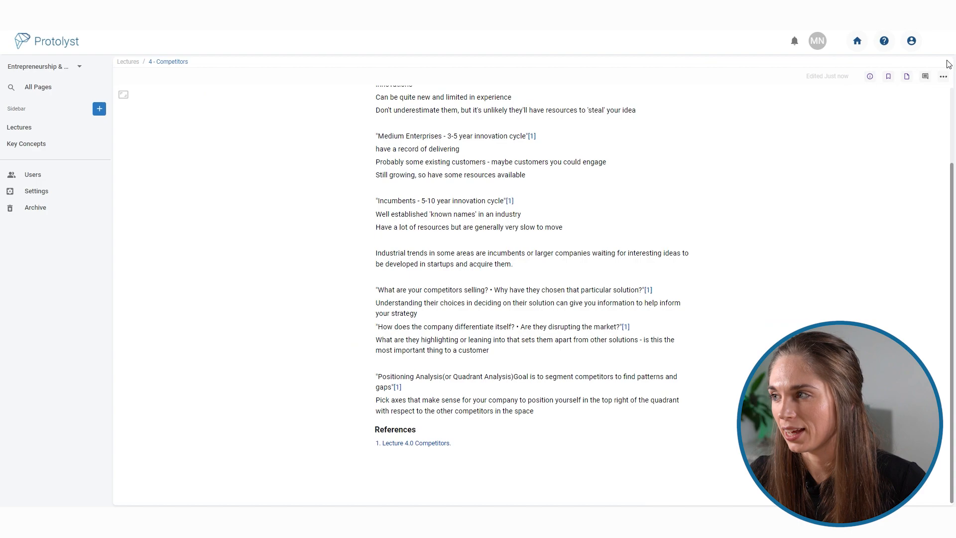
# Capture the remaining slide quotes, close the slides and show the Competitors page properties
pyautogui.scroll(3)
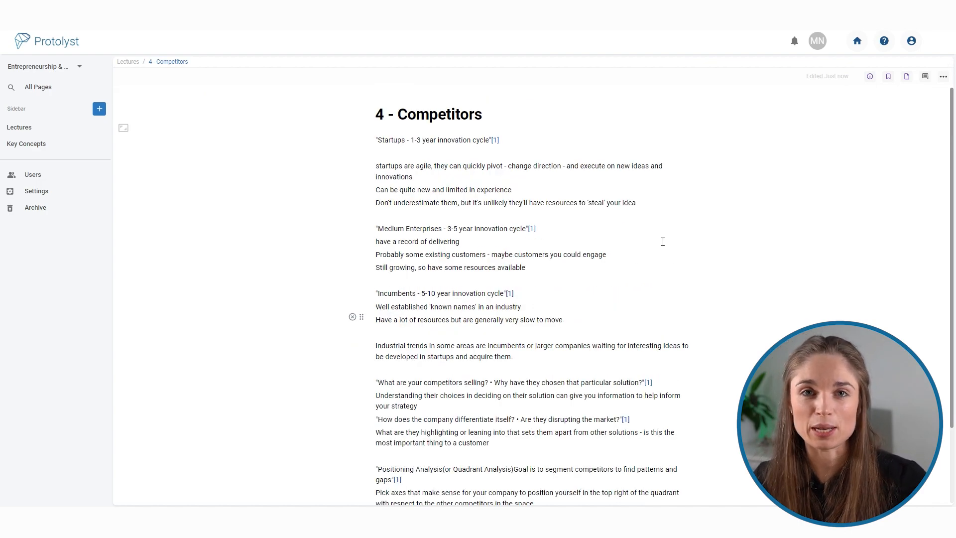
pyautogui.moveTo(758, 261)
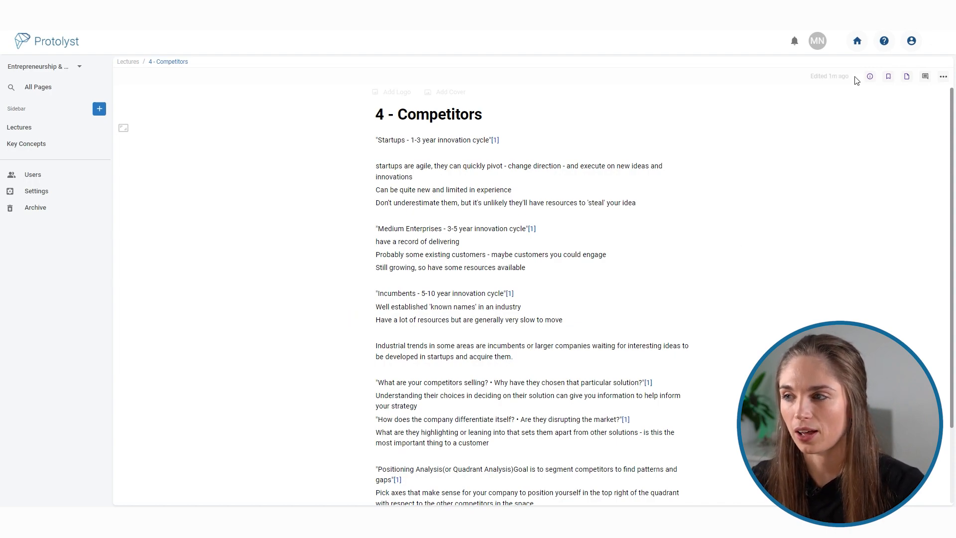
pyautogui.click(871, 76)
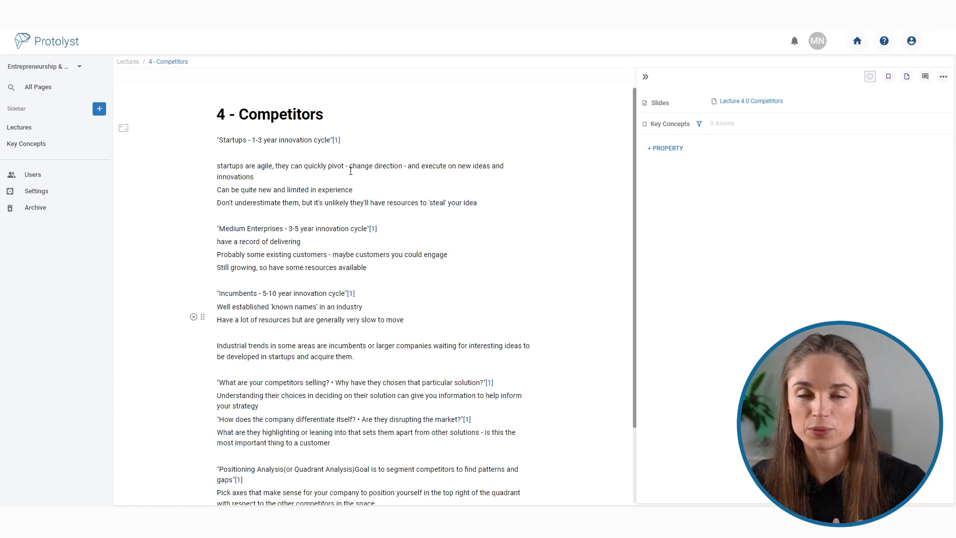
# Capture the Startups block, industrial-trends and positioning-analysis paragraphs as Key Concepts atoms
pyautogui.moveTo(217, 140); pyautogui.dragTo(352, 190)
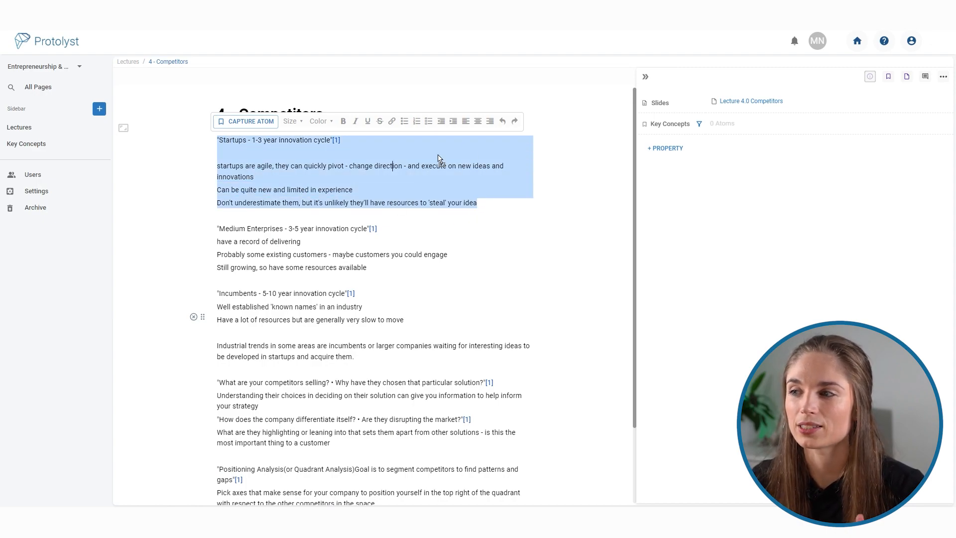
pyautogui.moveTo(744, 128)
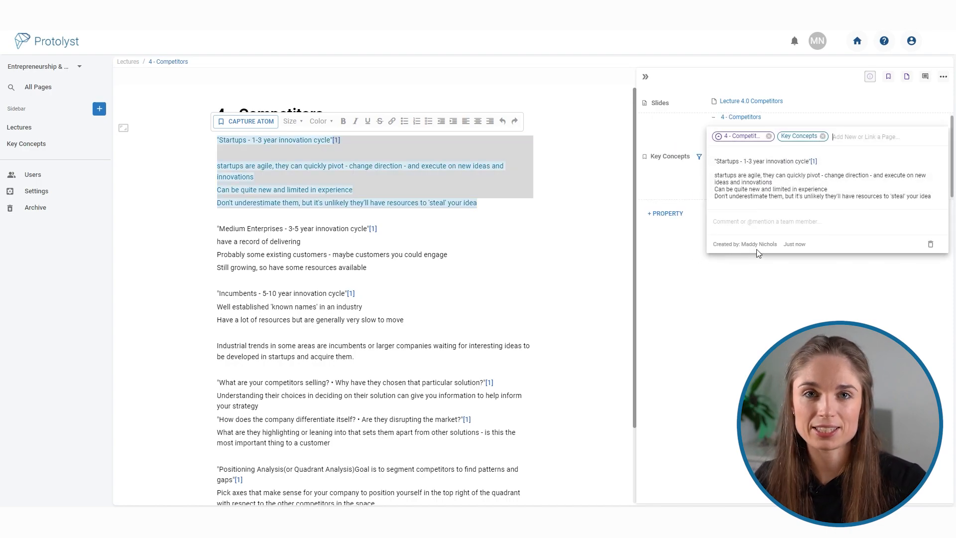
pyautogui.moveTo(743, 327)
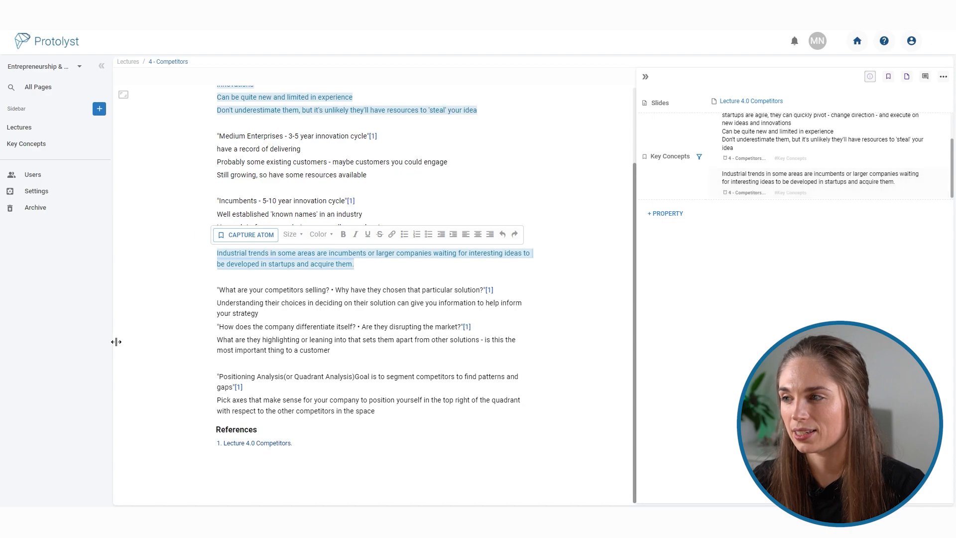
pyautogui.click(377, 410)
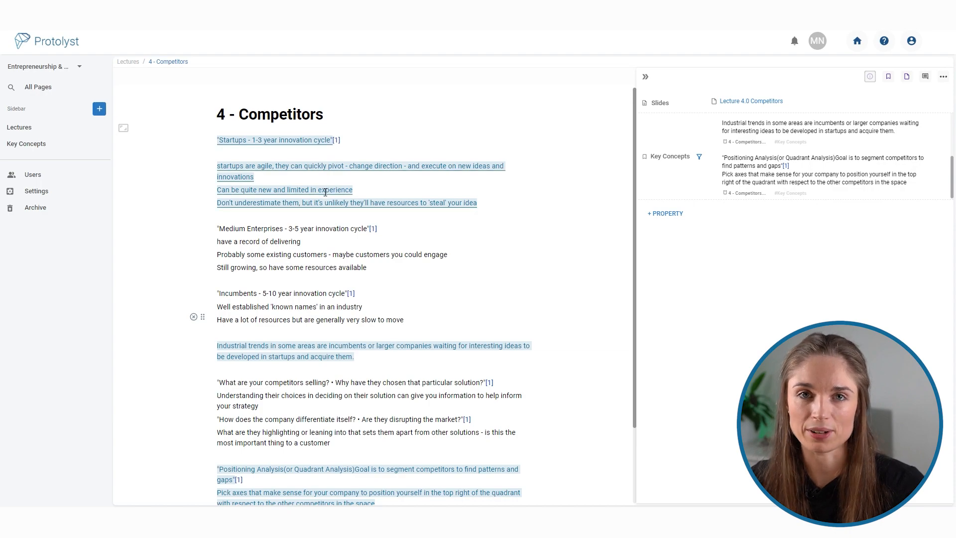
pyautogui.scroll(-3)
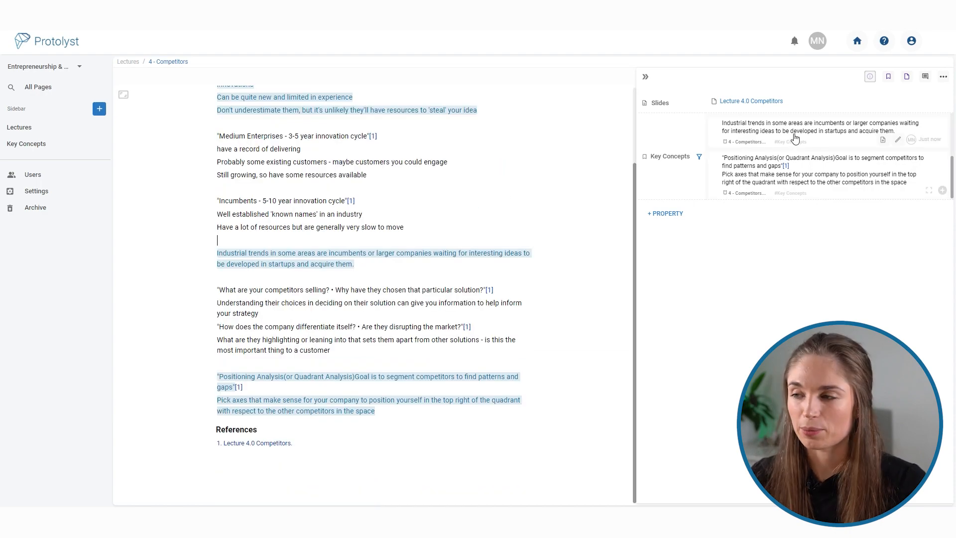
pyautogui.moveTo(792, 169)
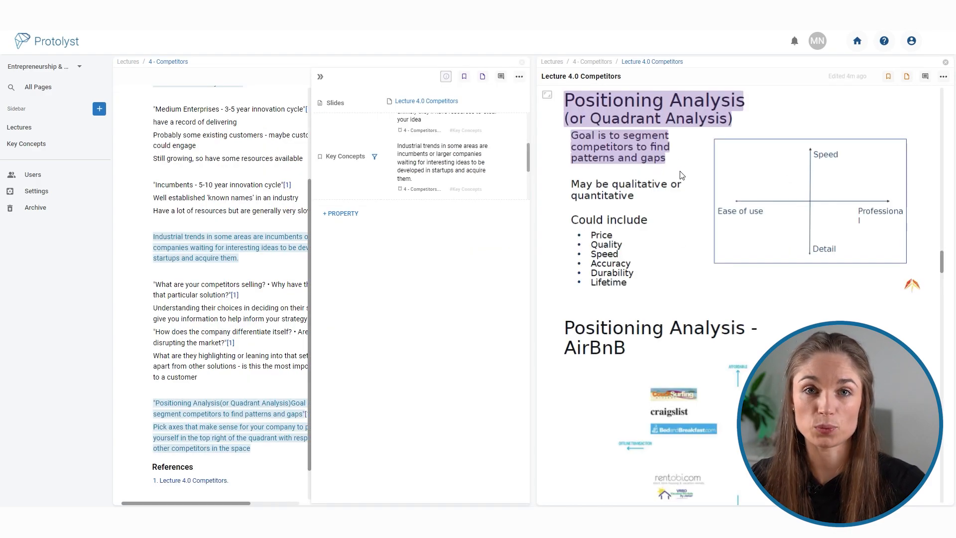
pyautogui.moveTo(289, 107)
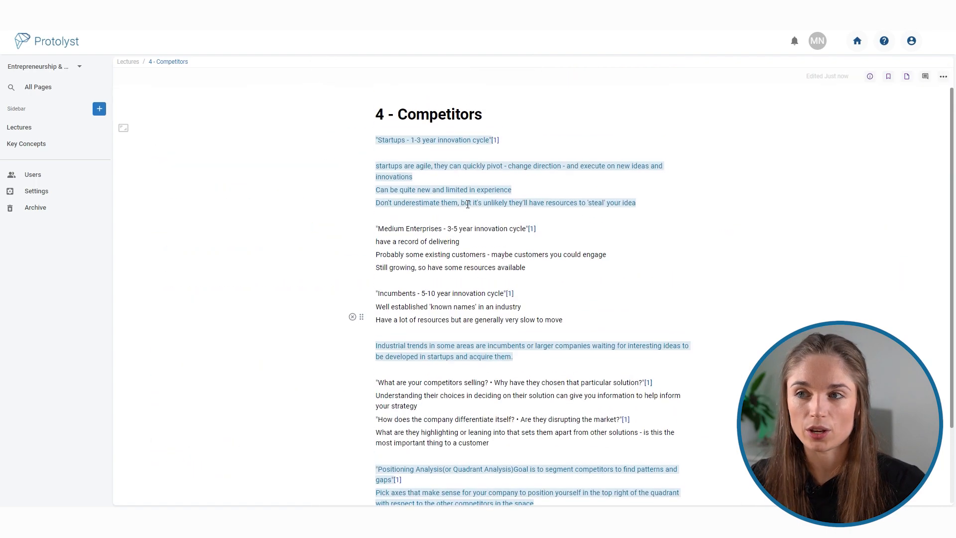
# Return to the Lectures table and show the Key Concepts column with each lecture's atoms
pyautogui.click(127, 61)
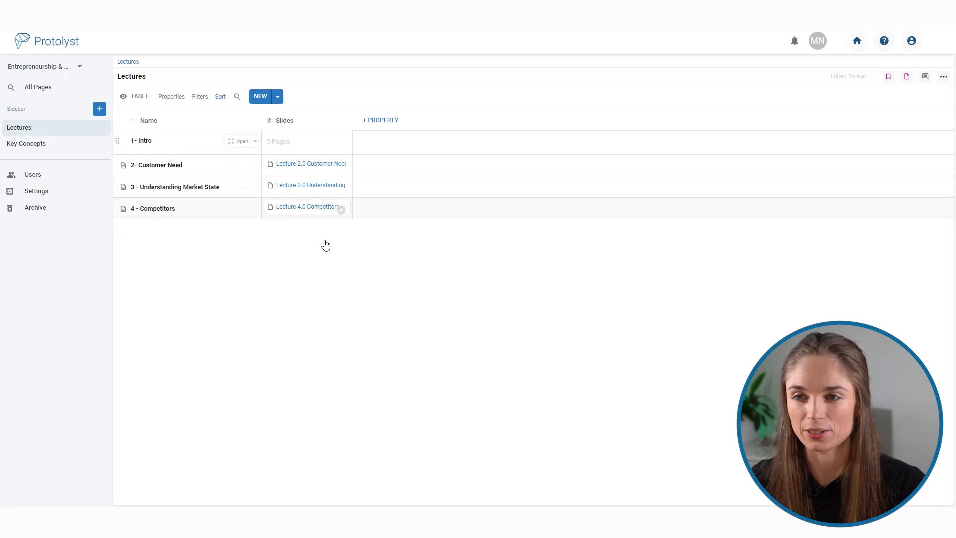
pyautogui.moveTo(333, 296)
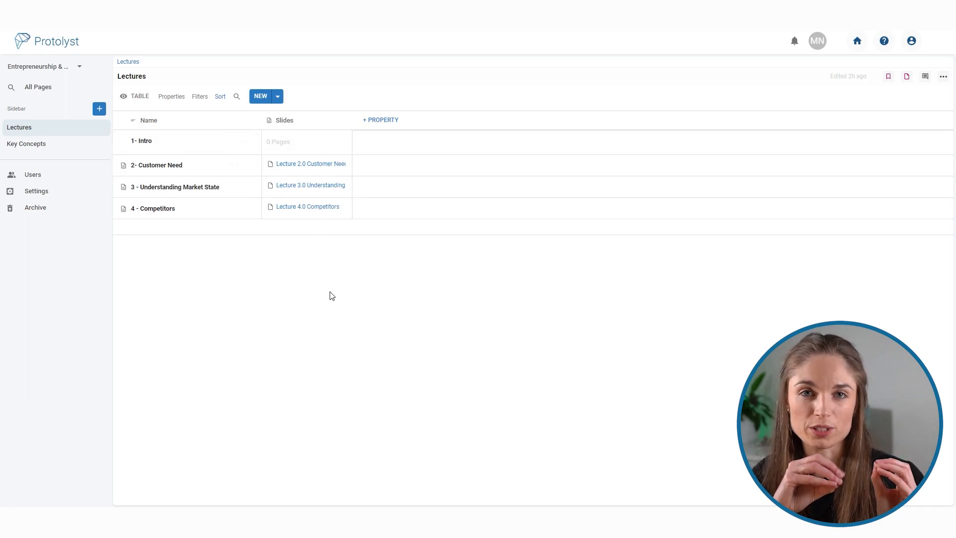
pyautogui.moveTo(256, 167)
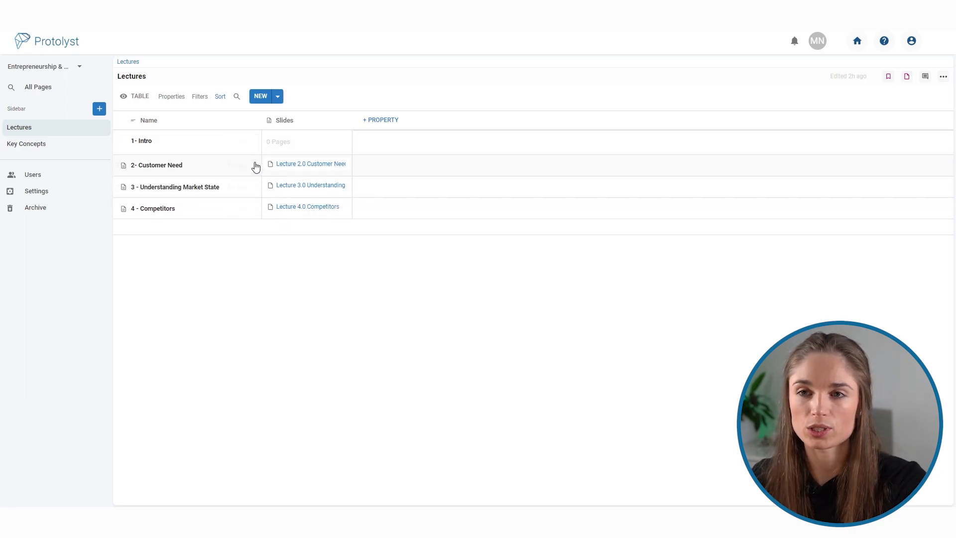
pyautogui.click(171, 96)
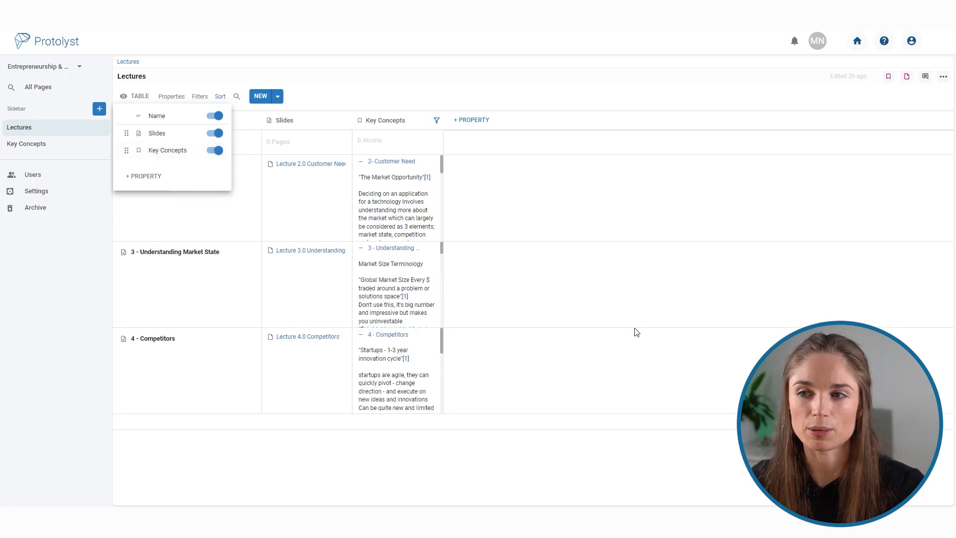
pyautogui.click(521, 136)
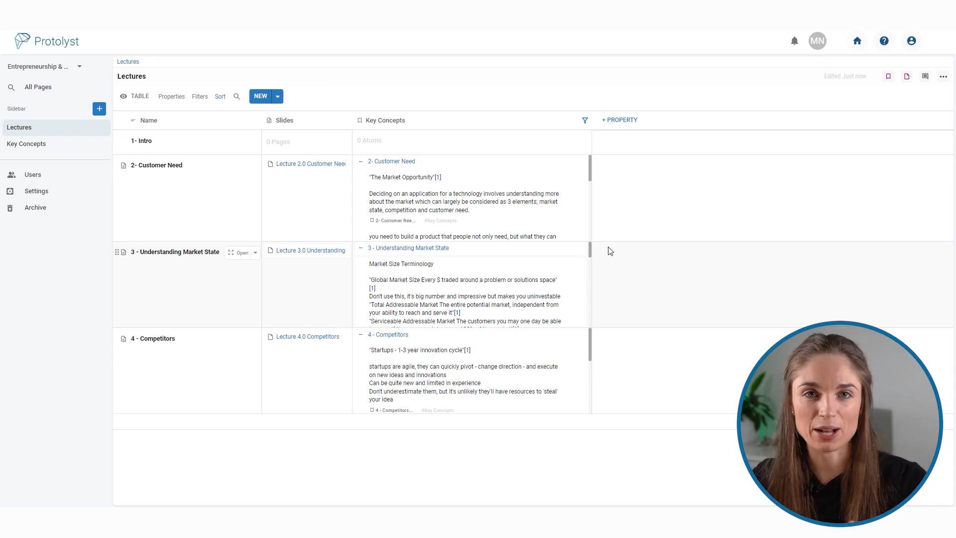
pyautogui.moveTo(510, 152)
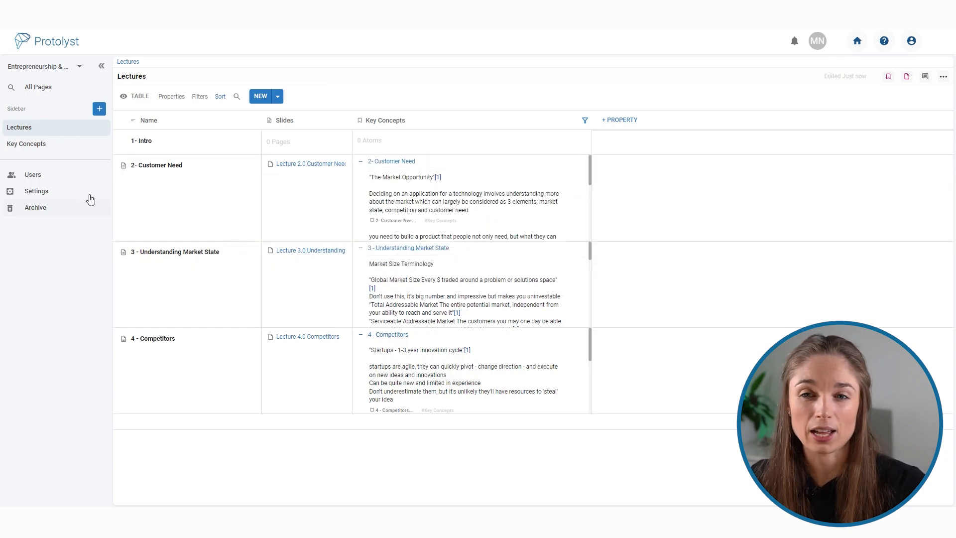
pyautogui.moveTo(26, 143)
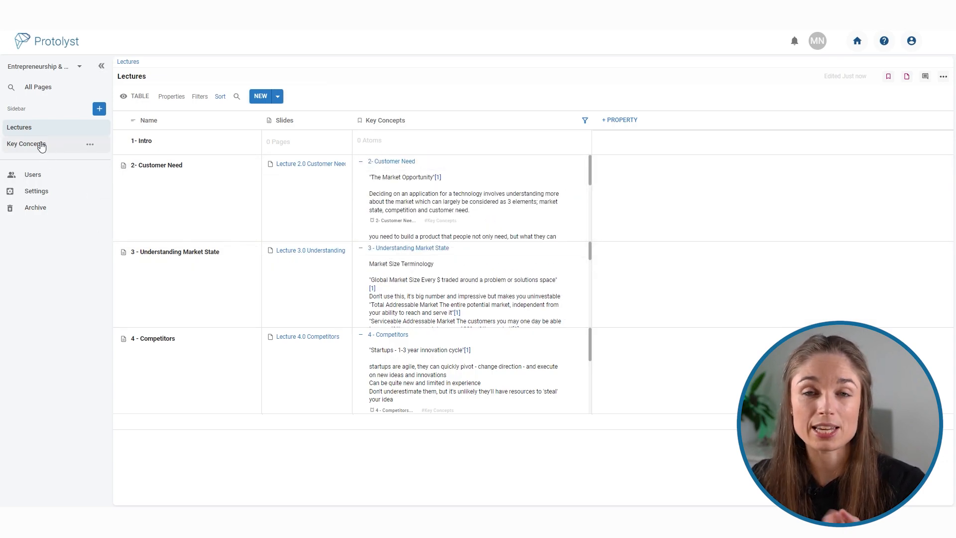
# Make Key Concepts a plain text page with the Atoms panel listing every lecture's snippets beside it
pyautogui.click(26, 143)
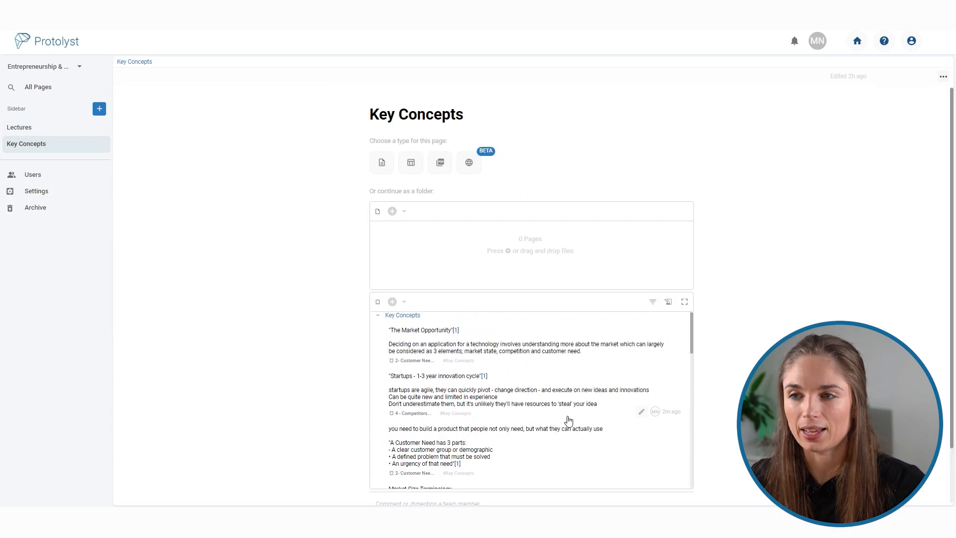
pyautogui.moveTo(381, 162)
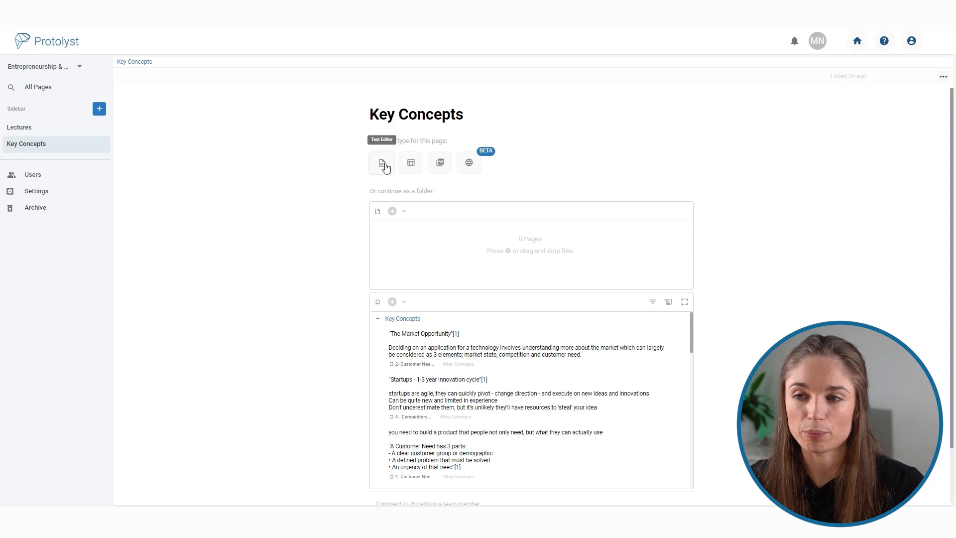
pyautogui.click(382, 163)
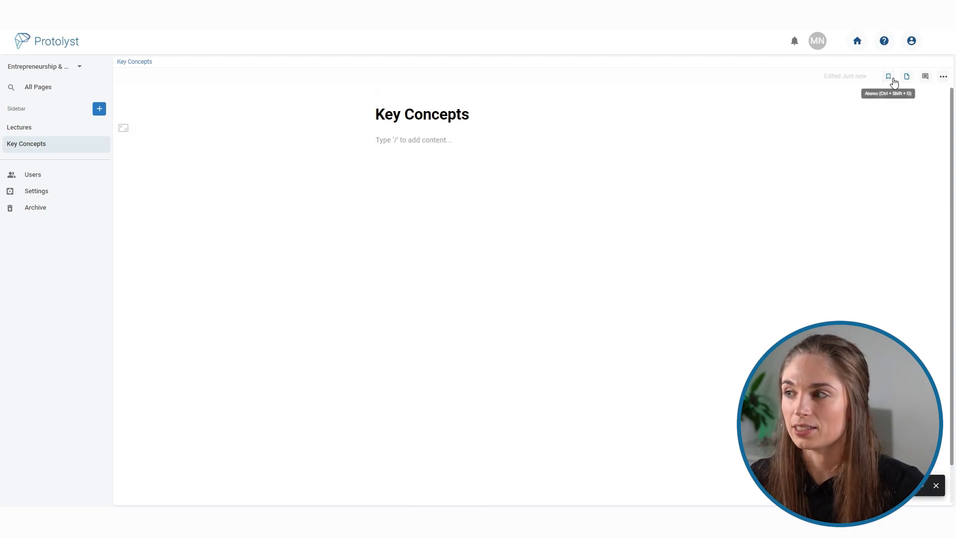
pyautogui.click(889, 76)
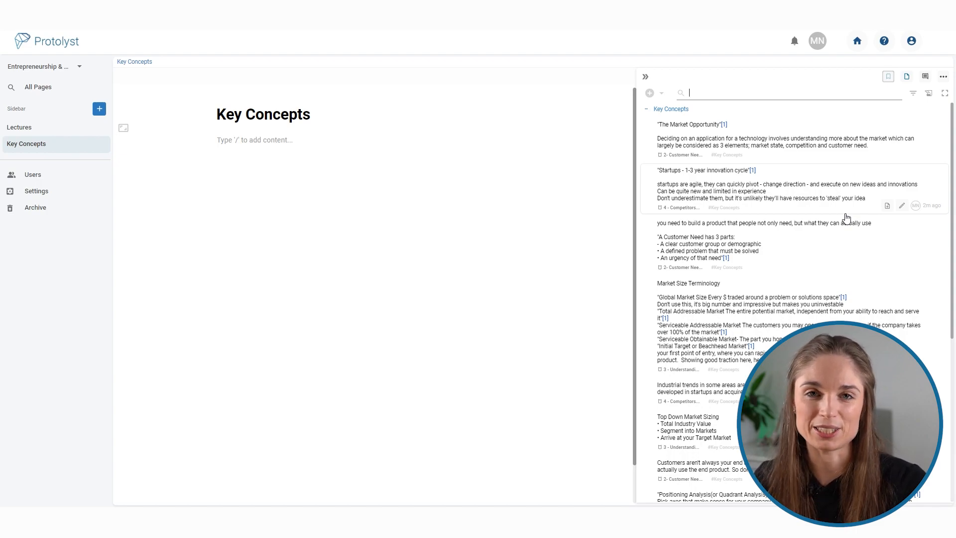
pyautogui.moveTo(794, 300)
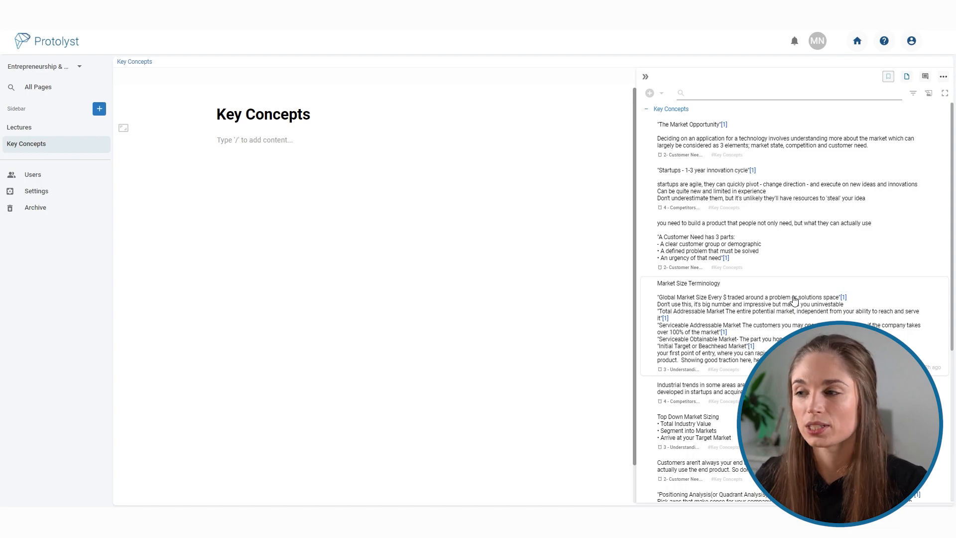
pyautogui.moveTo(760, 252)
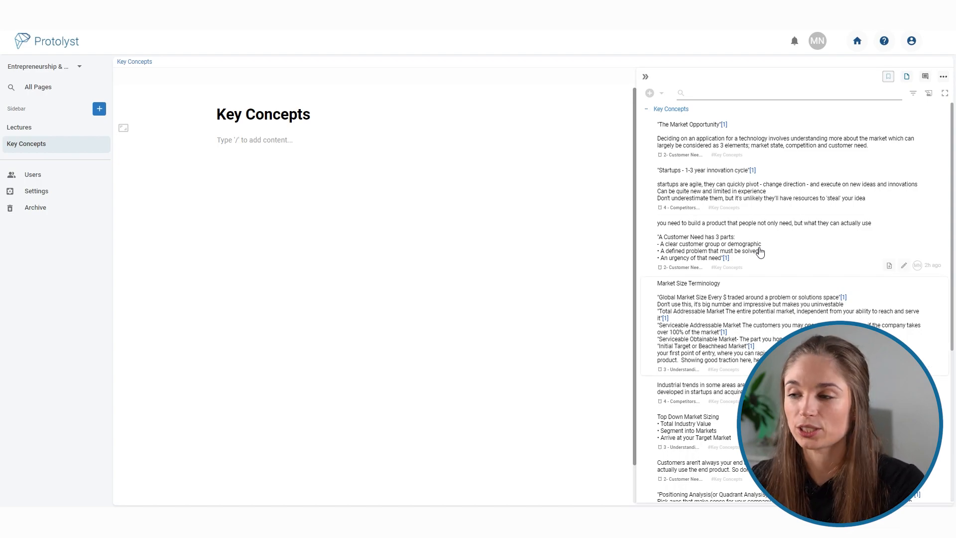
pyautogui.moveTo(800, 128)
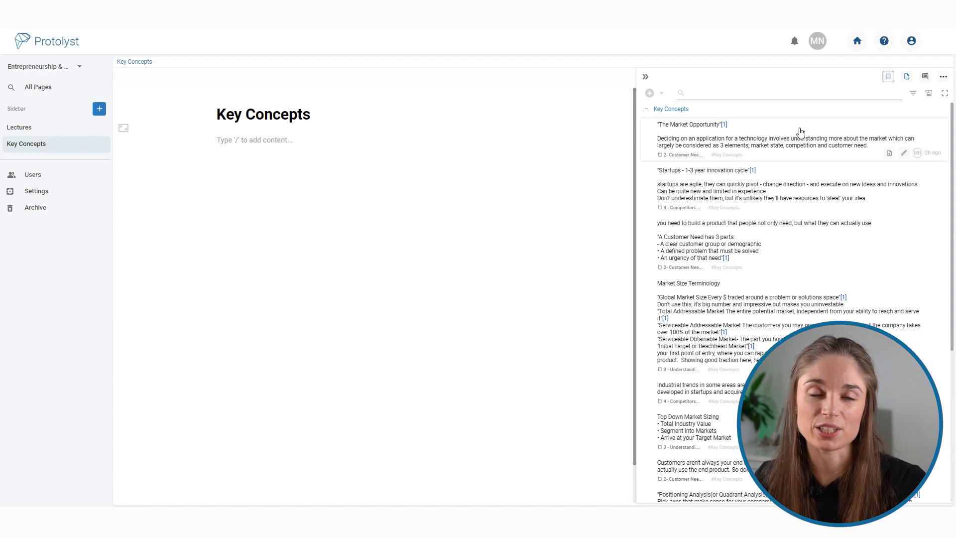
pyautogui.moveTo(800, 135)
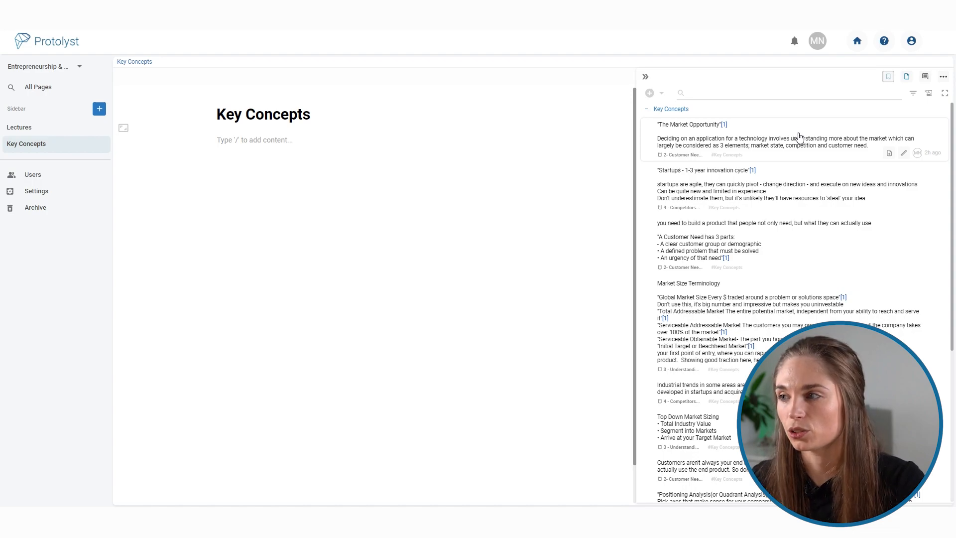
# Insert all Key Concepts atoms into the page, each keeping its numbered slide citation
pyautogui.scroll(-3)
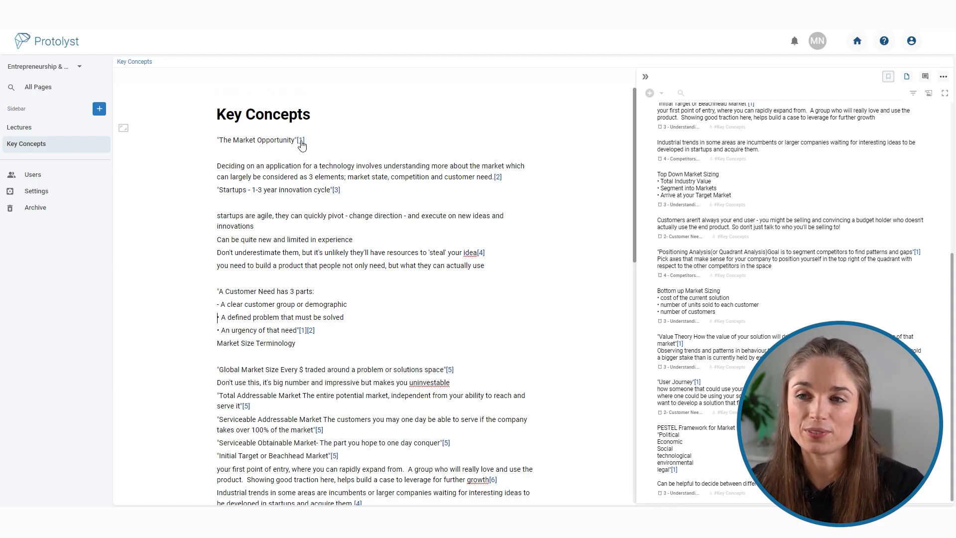
pyautogui.moveTo(322, 172)
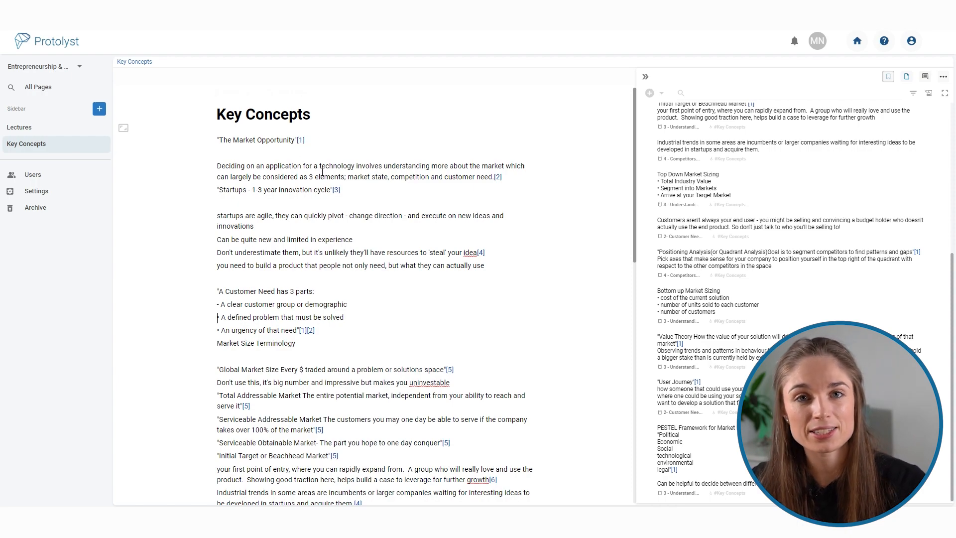